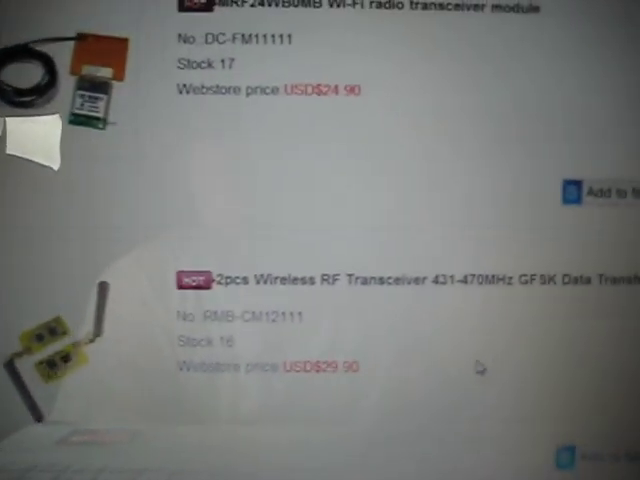
# - Scroll down through the store's wireless RF transceiver module listings
pyautogui.scroll(-3)
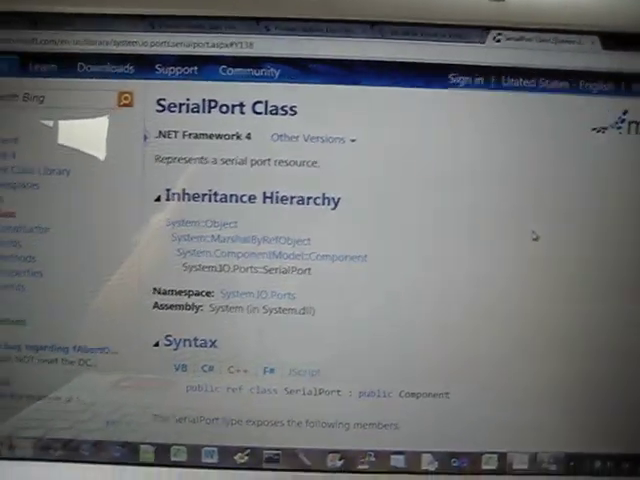
# - Scroll the SerialPort Class page down to the C++ PortChat example's Main, Read and SetPortName functions
pyautogui.scroll(-3)
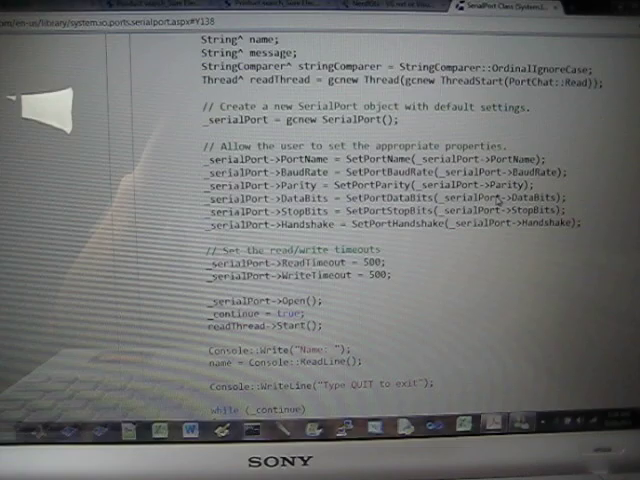
pyautogui.scroll(3)
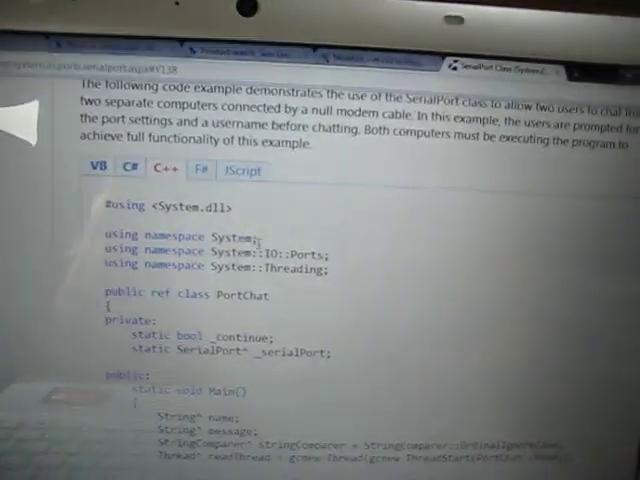
pyautogui.scroll(-3)
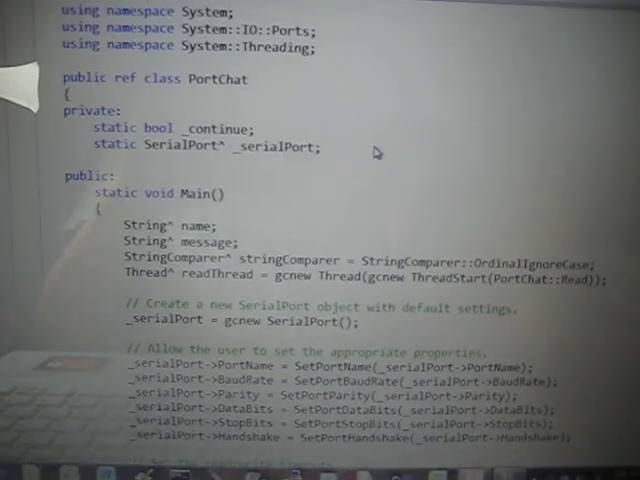
pyautogui.scroll(-3)
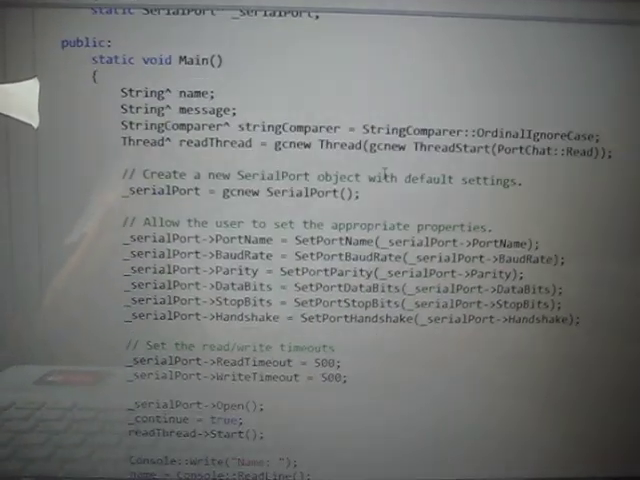
pyautogui.scroll(-3)
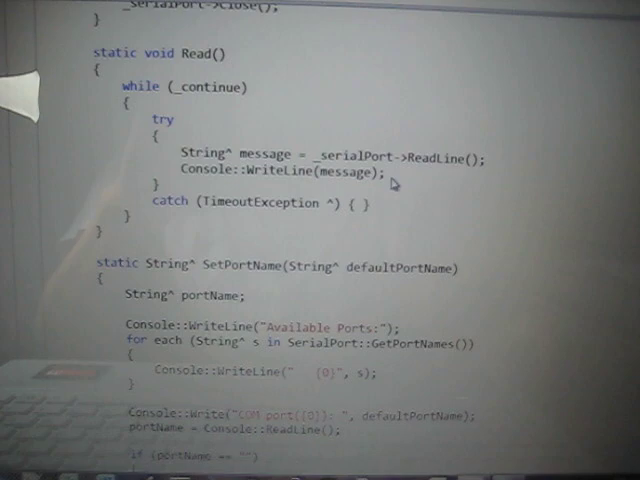
pyautogui.scroll(-3)
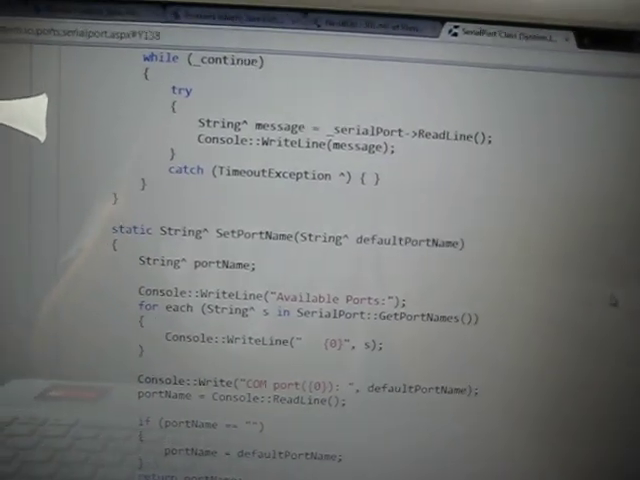
pyautogui.scroll(-3)
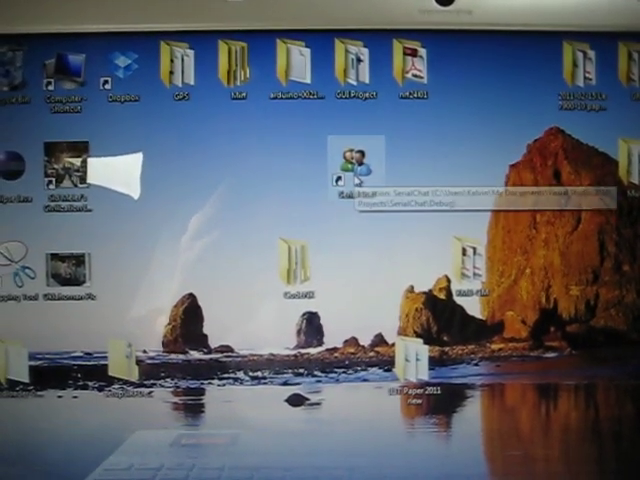
# - Launch the compiled PortChat console and enter com5 as the COM port
pyautogui.doubleClick(352, 160)
pyautogui.write('com5')
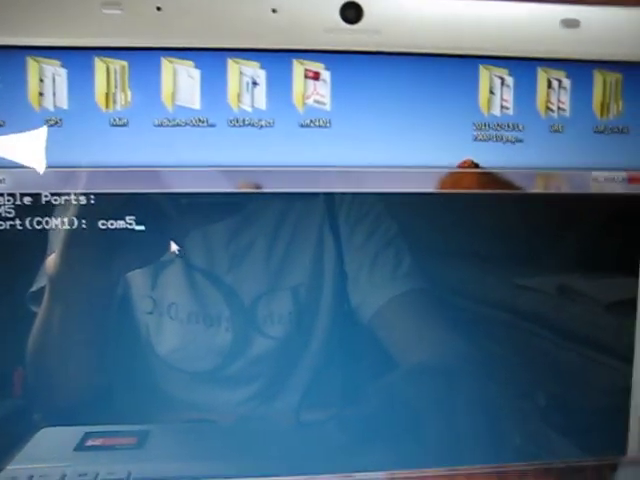
pyautogui.press('Return')
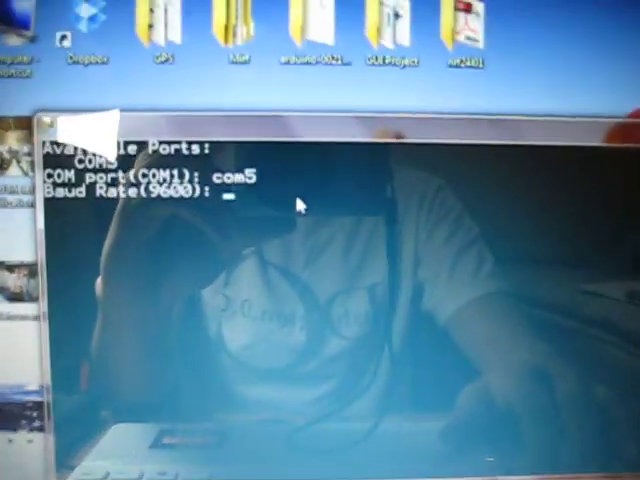